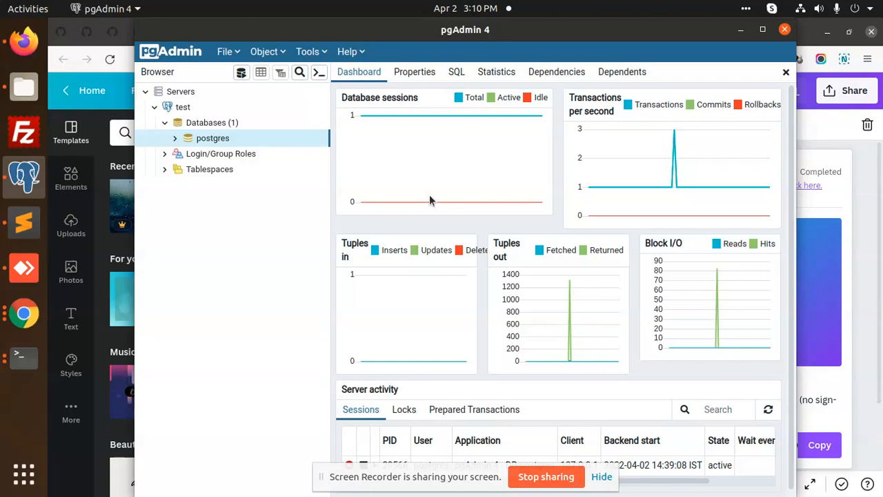
Select the pg_dump export command to mybackup.sql in the Sublime Text notes
left_click(835, 9)
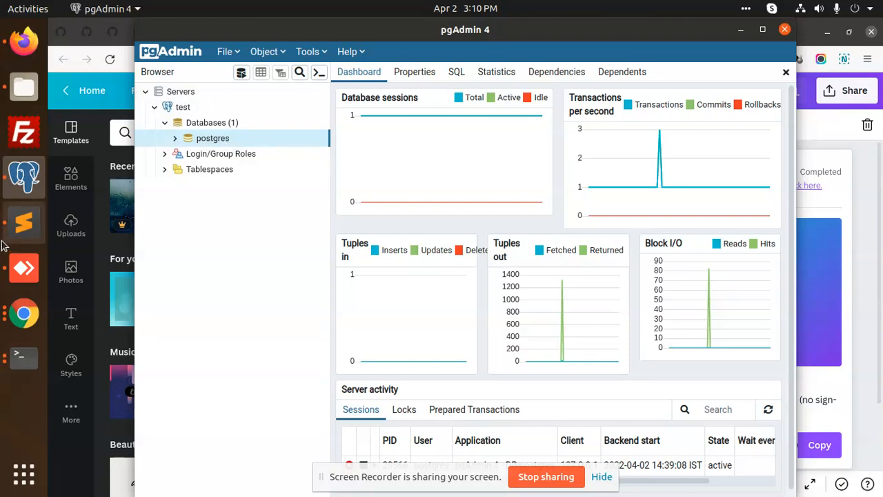
left_click(22, 223)
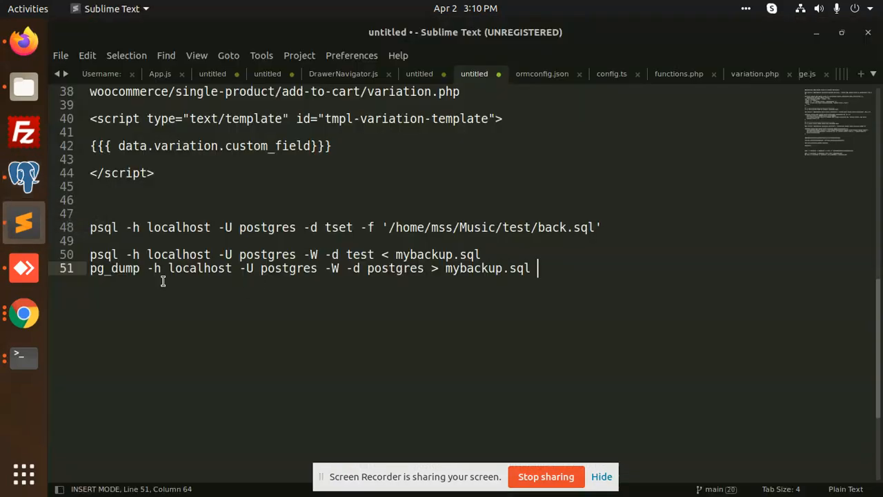
double_click(114, 267)
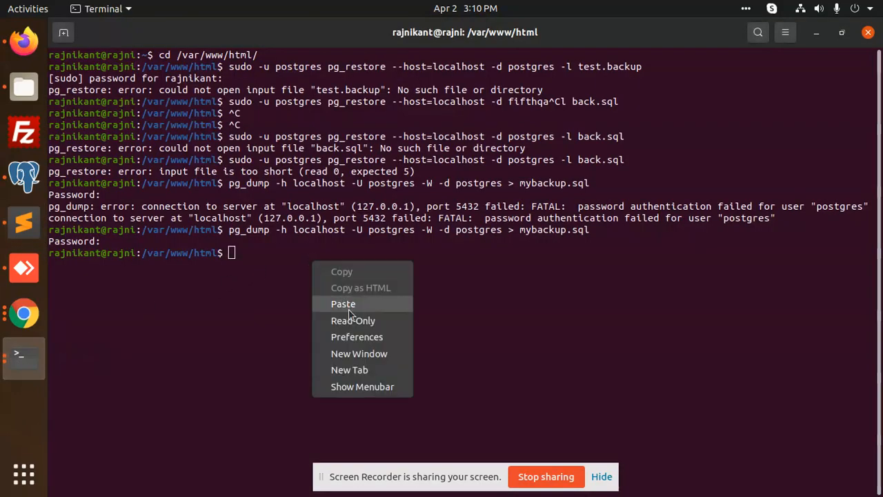
Run the pasted pg_dump command with the password to export postgres into mybackup.sql
left_click(343, 303)
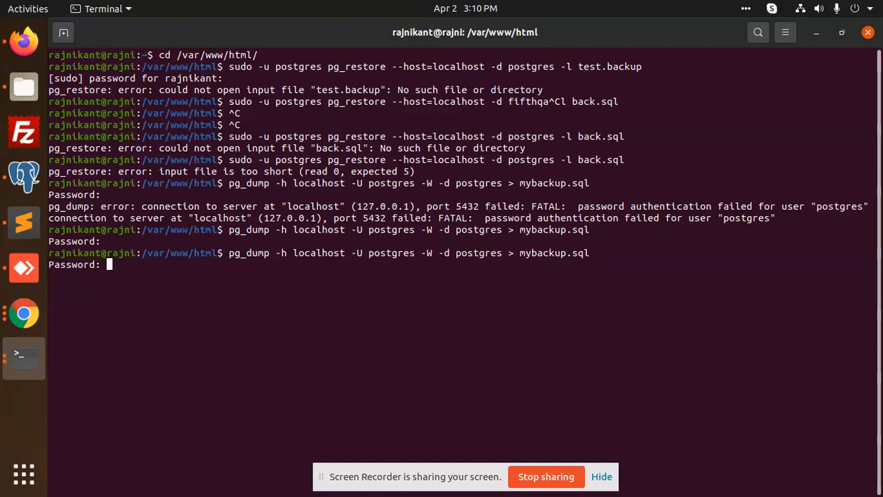
key("Return")
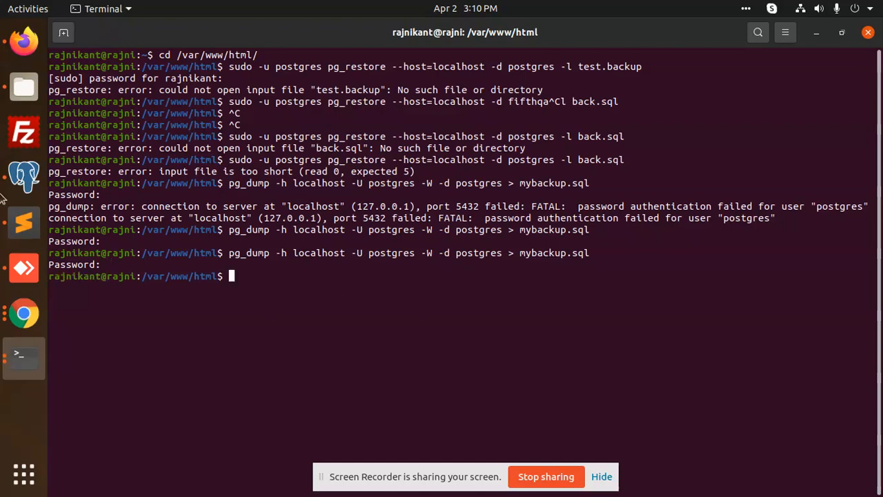
left_click(23, 86)
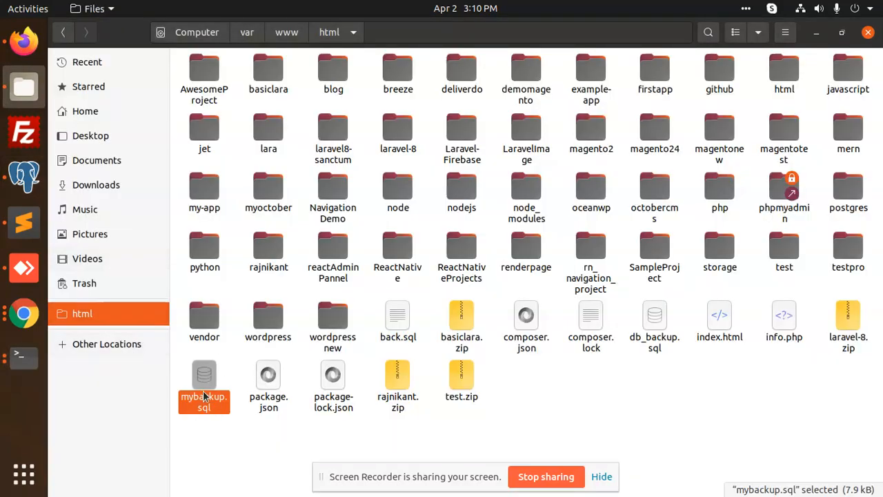
Return to the command notes and deselect the pg_dump line
left_click(23, 222)
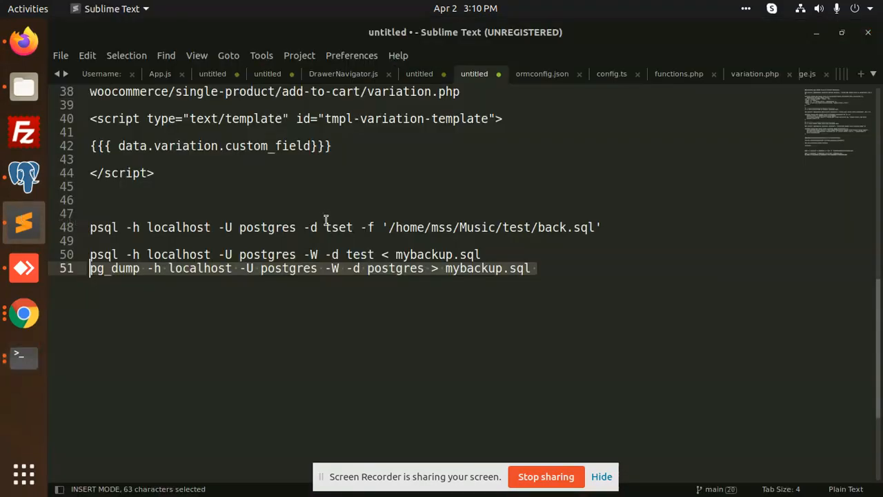
left_click(531, 268)
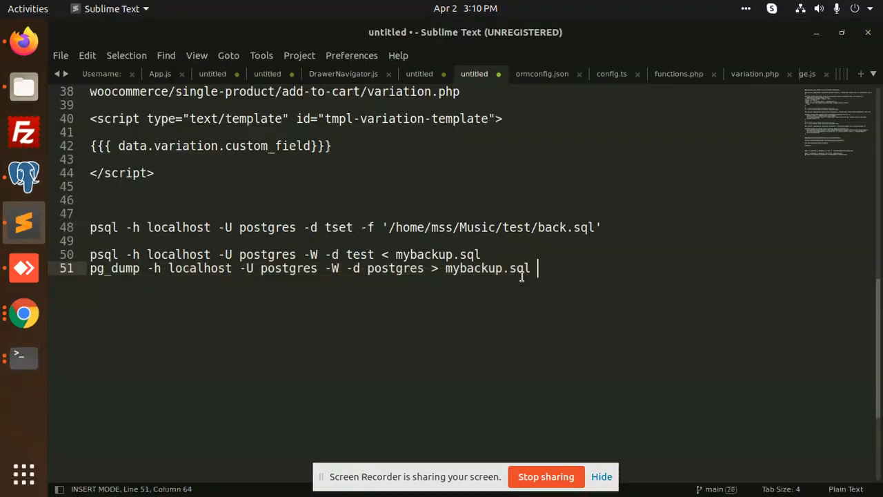
mouse_move(24, 41)
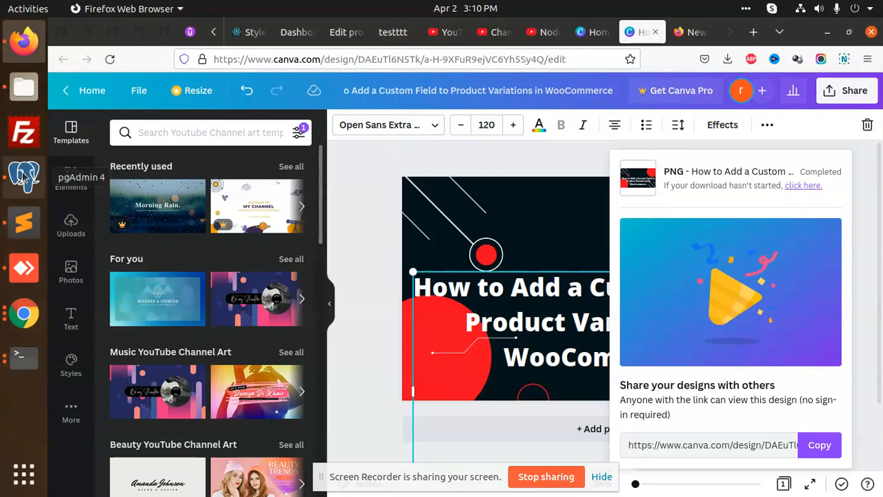
Bring pgAdmin 4 forward and check the test server's context actions
left_click(23, 177)
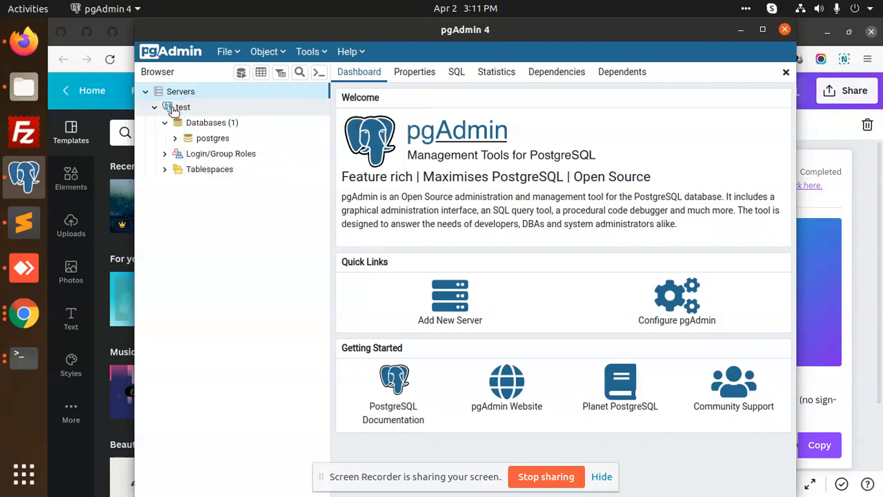
right_click(182, 107)
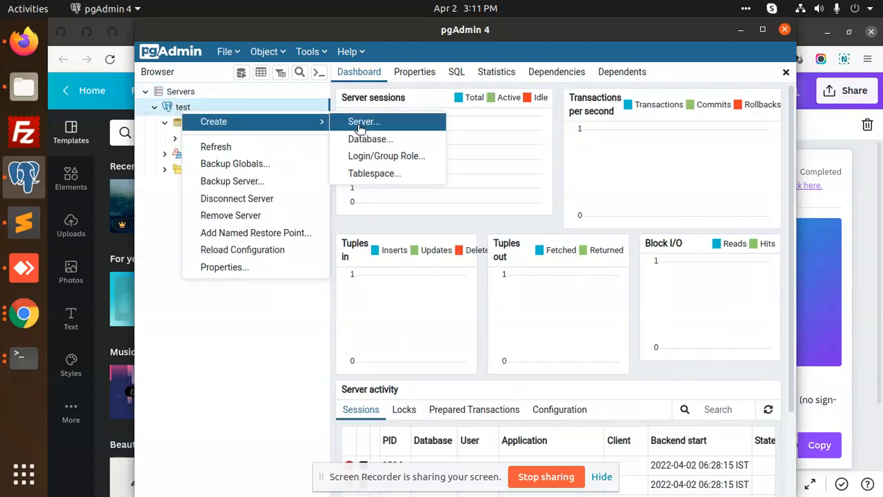
left_click(370, 138)
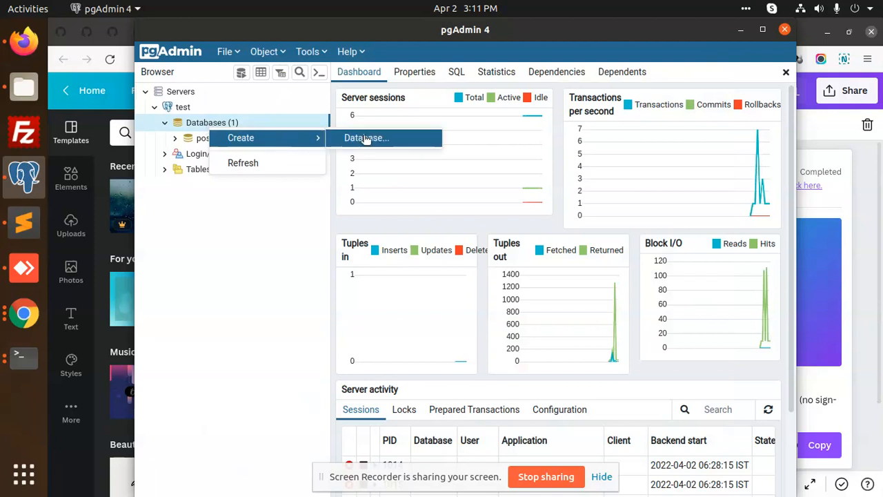
Create a new database named demo on the test server and save it
left_click(367, 138)
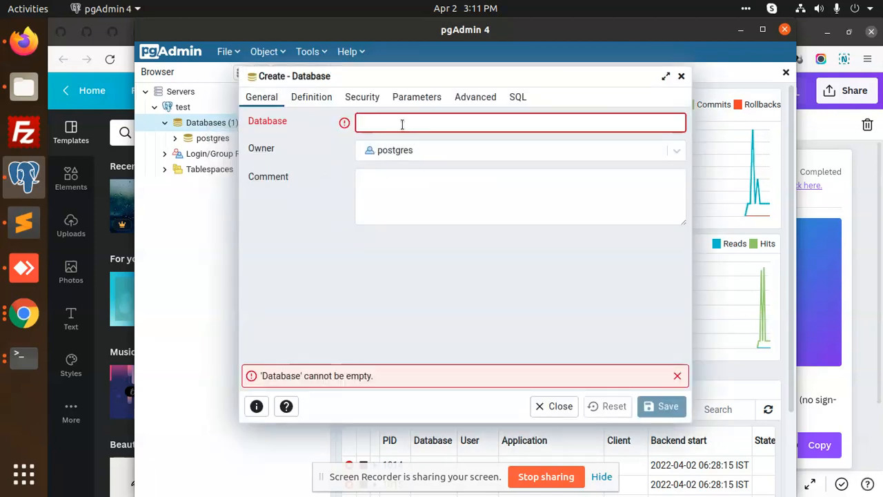
type("ts")
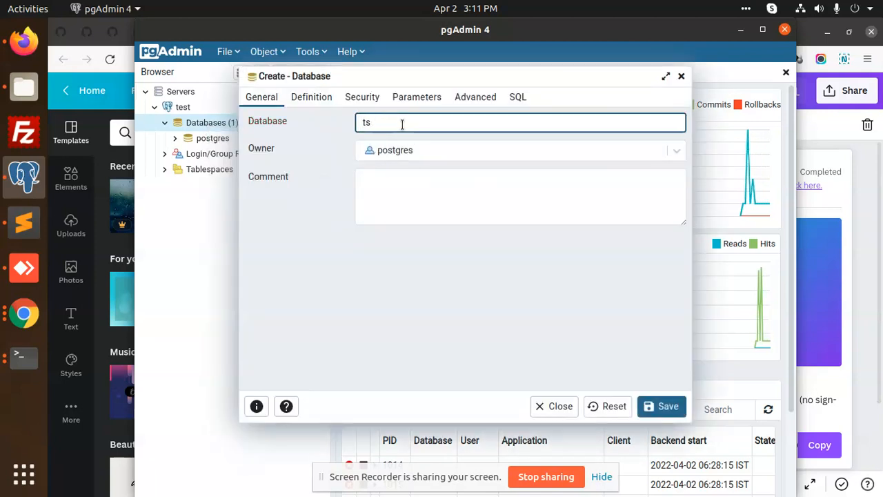
type("local")
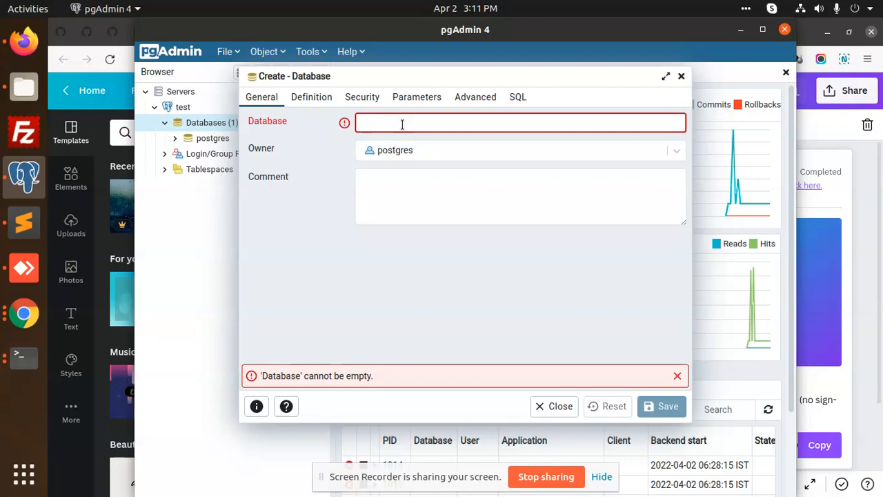
type("demo")
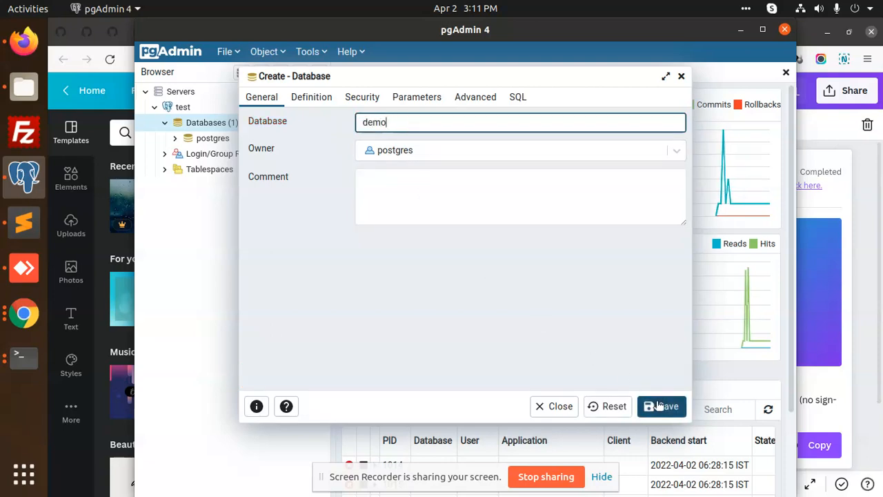
left_click(661, 406)
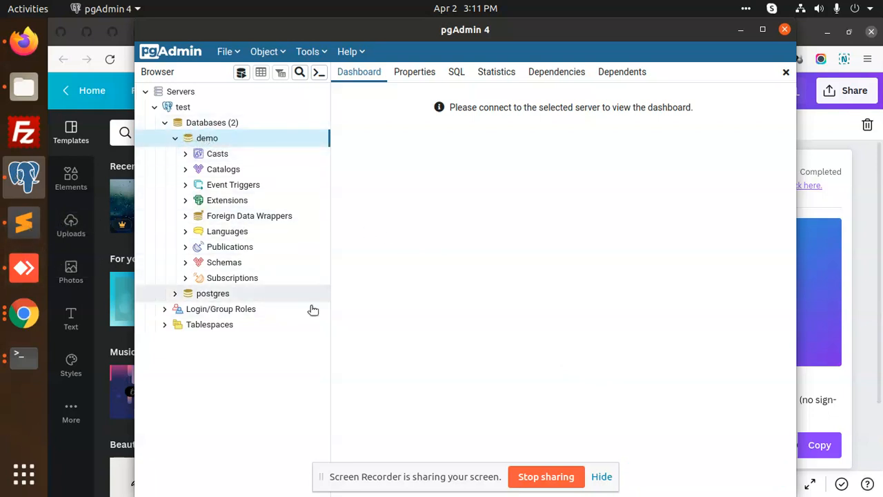
mouse_move(24, 222)
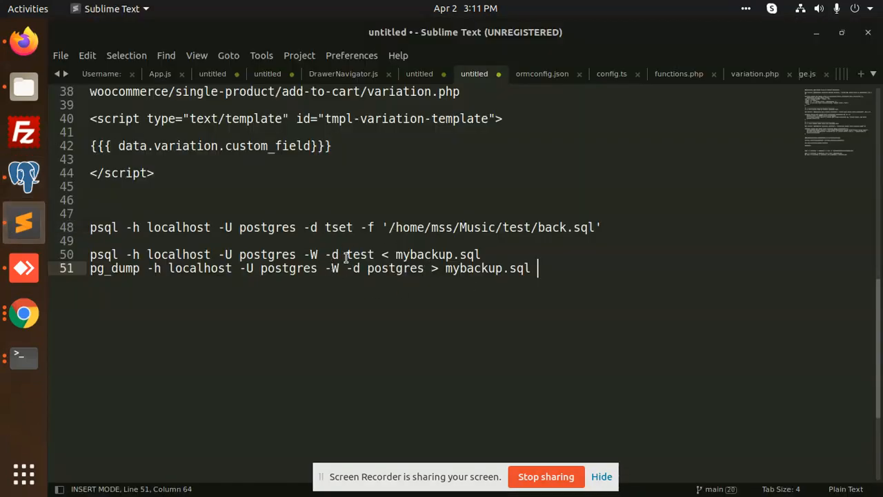
Change the psql import target from test to demo and copy the whole command line
double_click(359, 254)
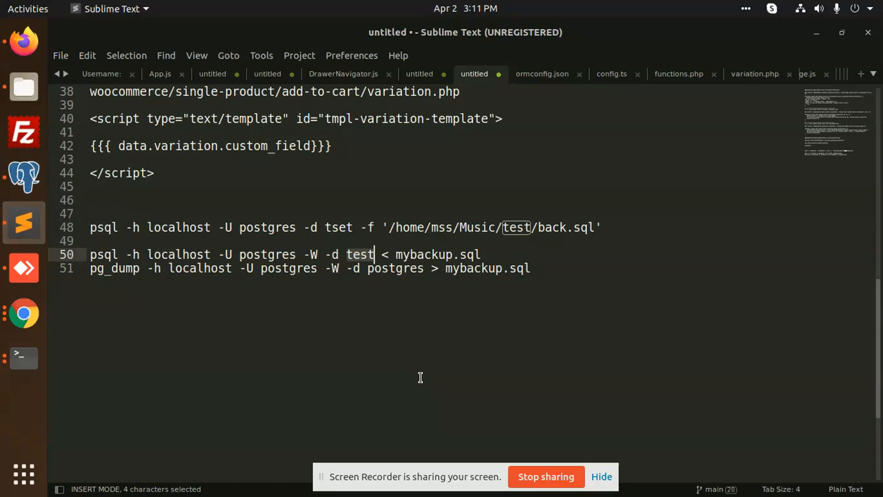
type("demo")
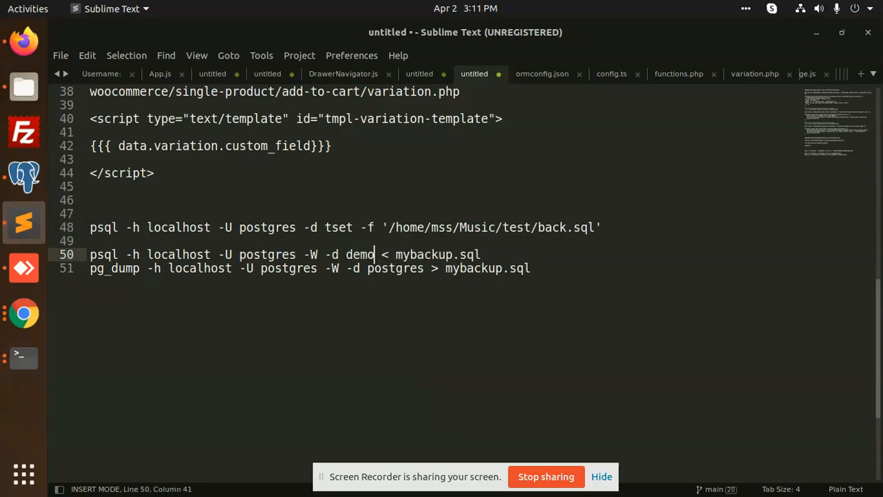
double_click(424, 254)
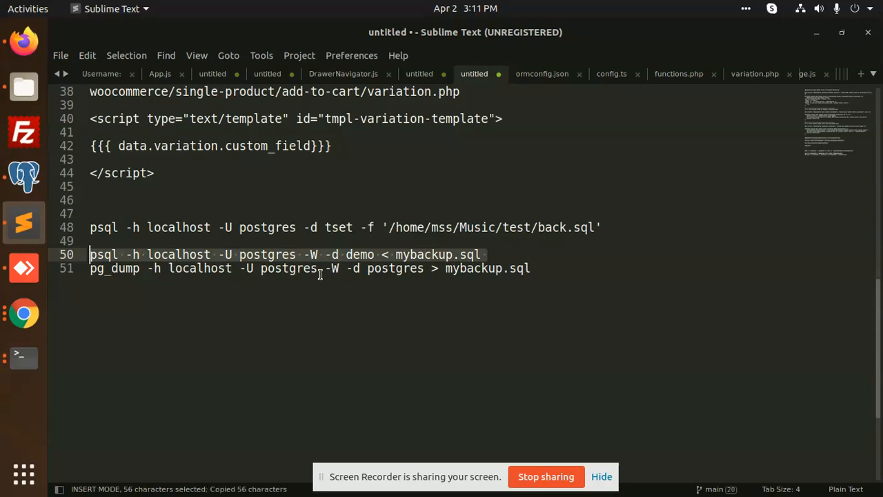
mouse_move(463, 254)
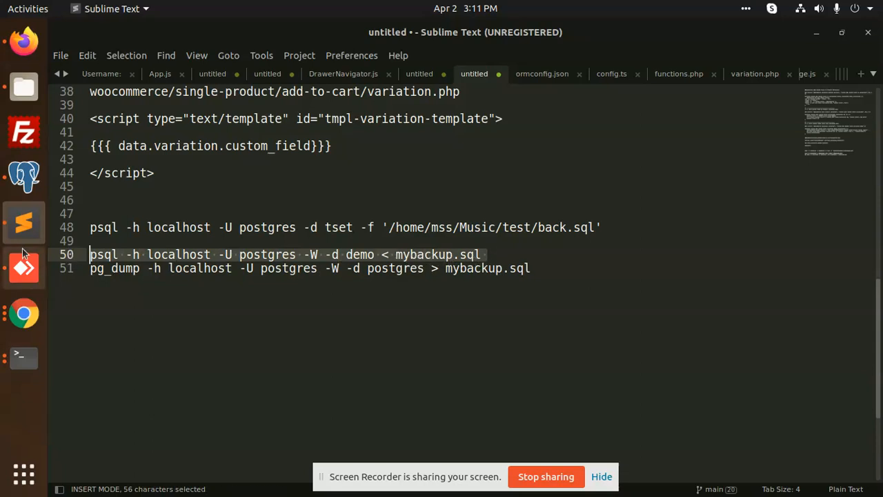
left_click(24, 87)
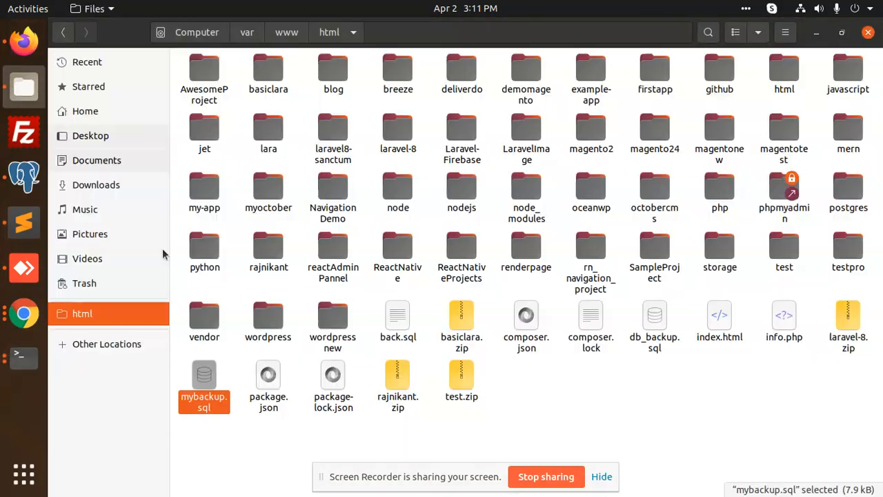
Paste and run the psql command importing mybackup.sql into the demo database
right_click(249, 290)
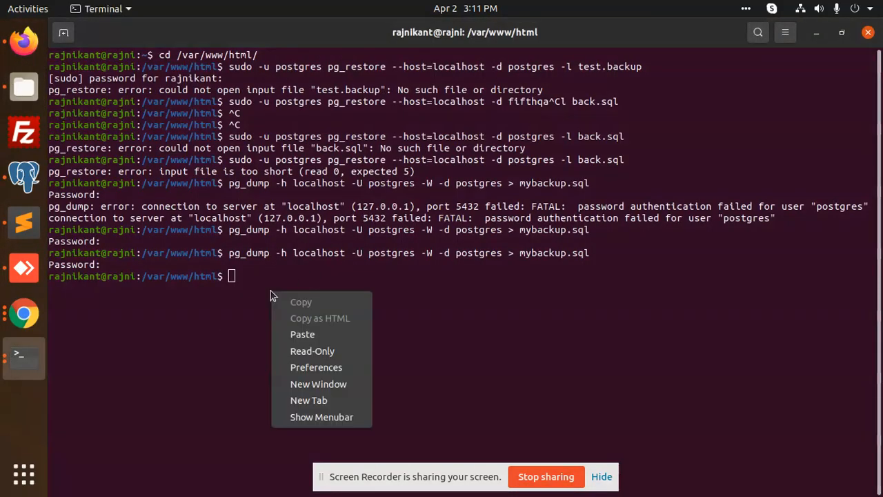
left_click(302, 335)
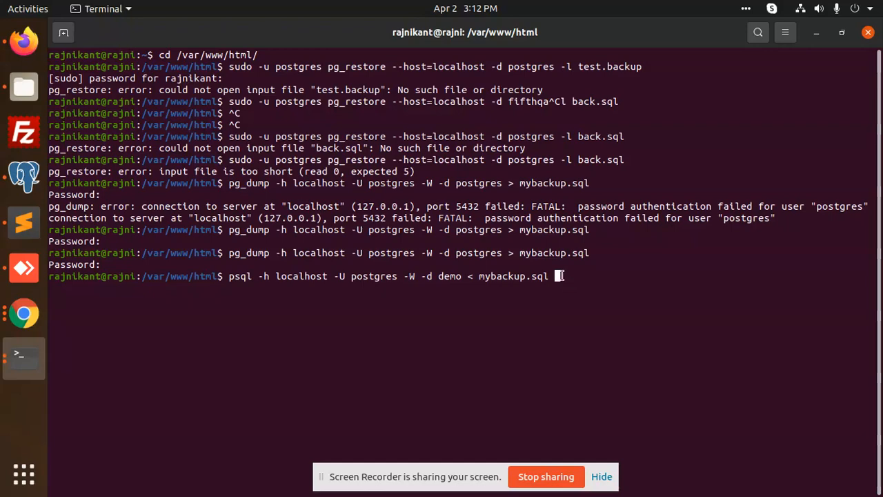
mouse_move(521, 285)
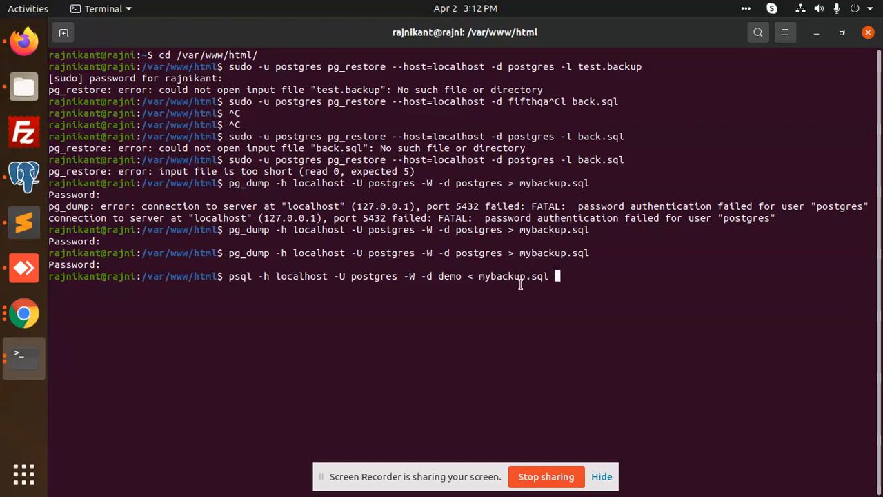
mouse_move(456, 307)
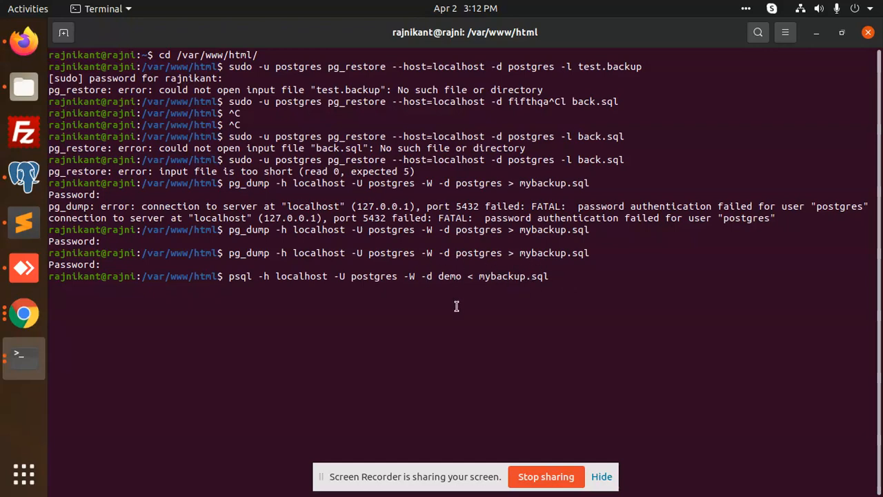
key("Return")
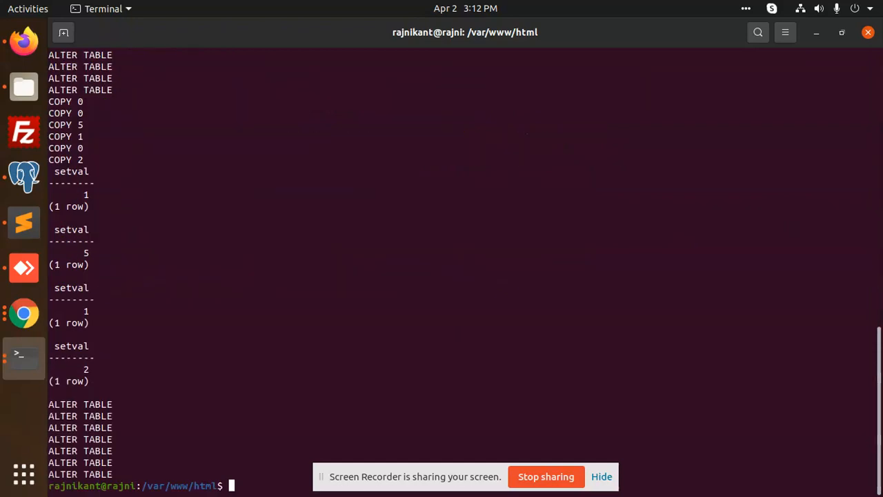
mouse_move(398, 312)
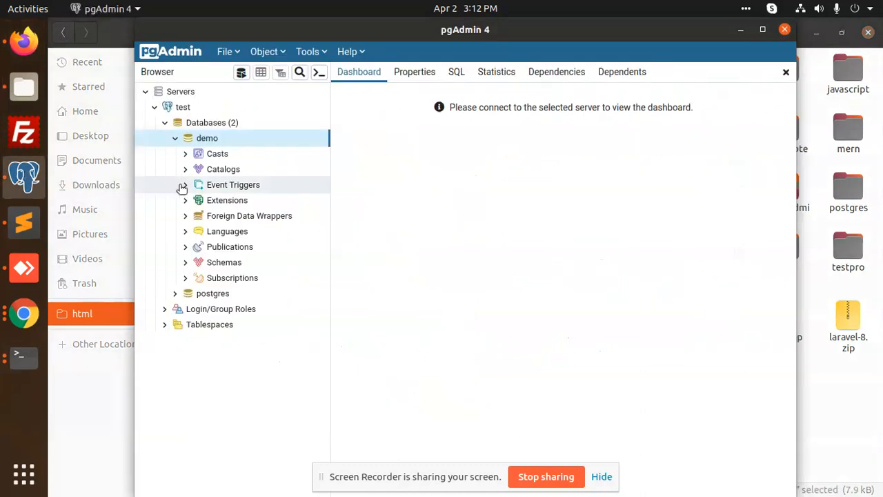
Refresh the demo database to reveal its six imported tables
right_click(207, 138)
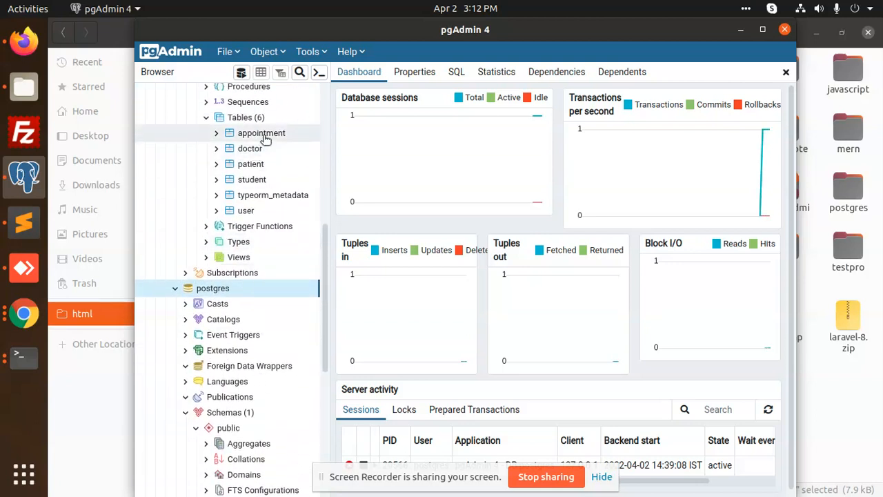
View all rows of the appointment table, then of the user table with its two records
right_click(261, 133)
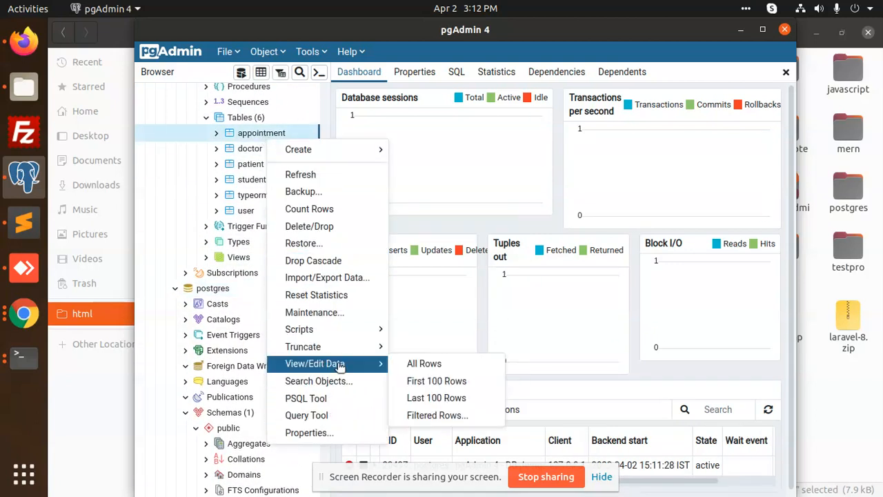
left_click(424, 363)
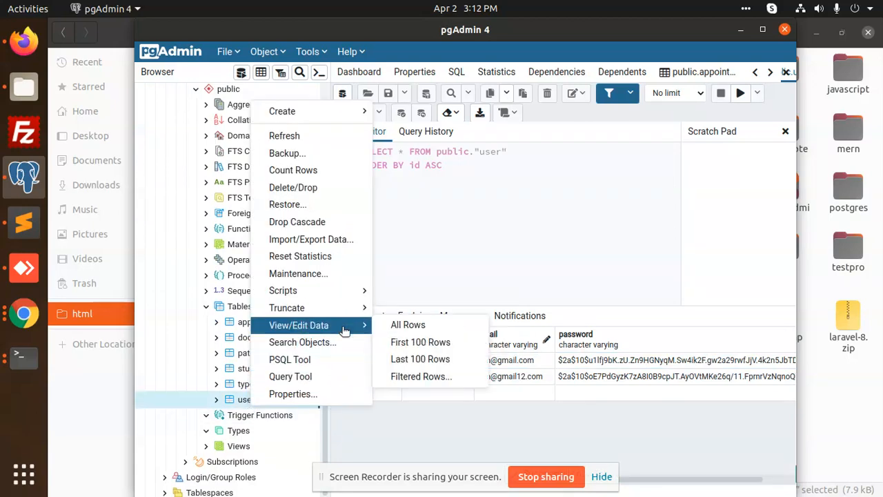
left_click(409, 324)
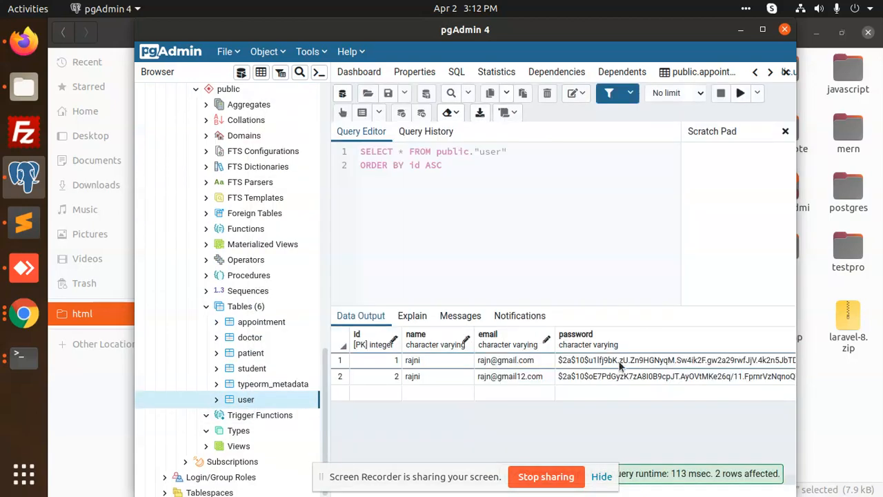